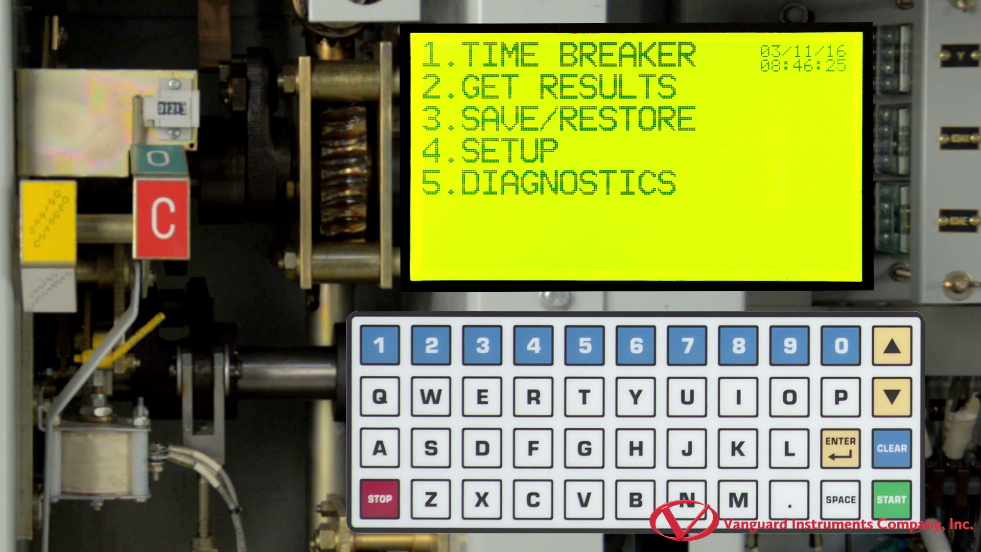
- Select Time Breaker, then Time Live Contacts with a 1-second timing window
click(379, 345)
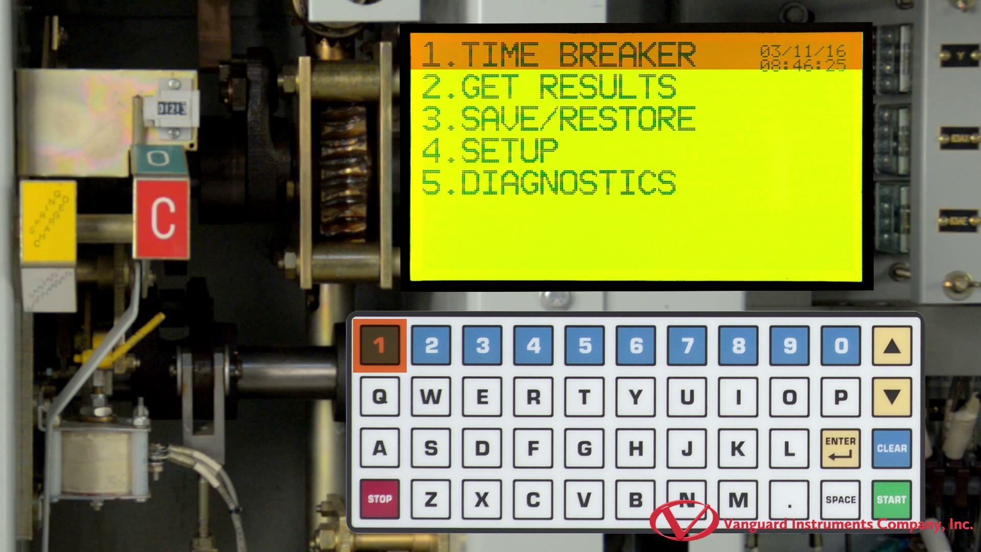
click(380, 345)
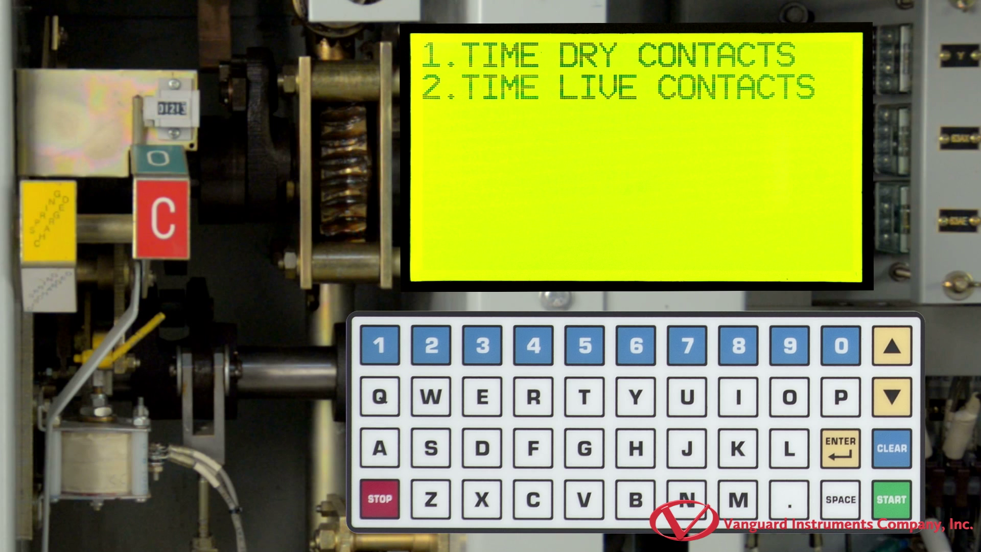
click(430, 346)
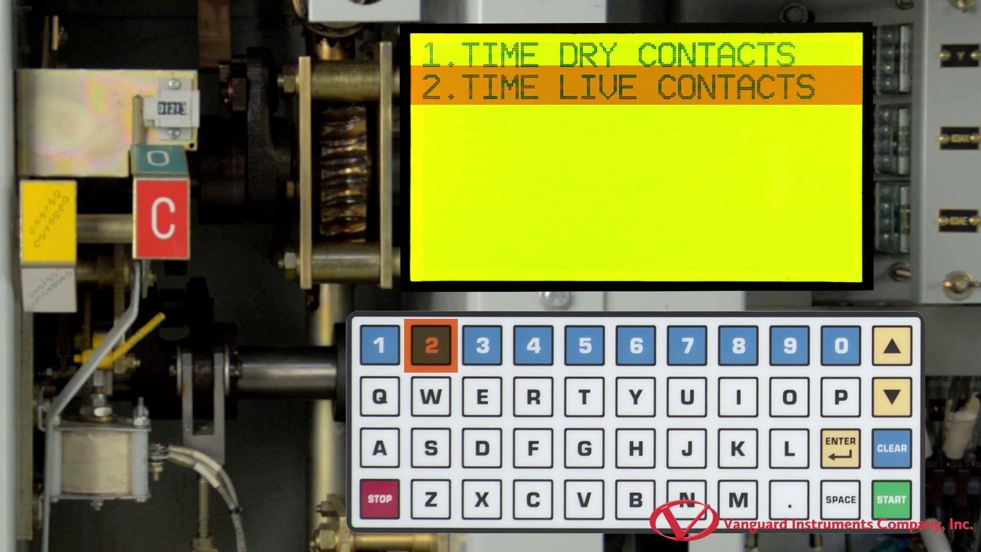
click(431, 346)
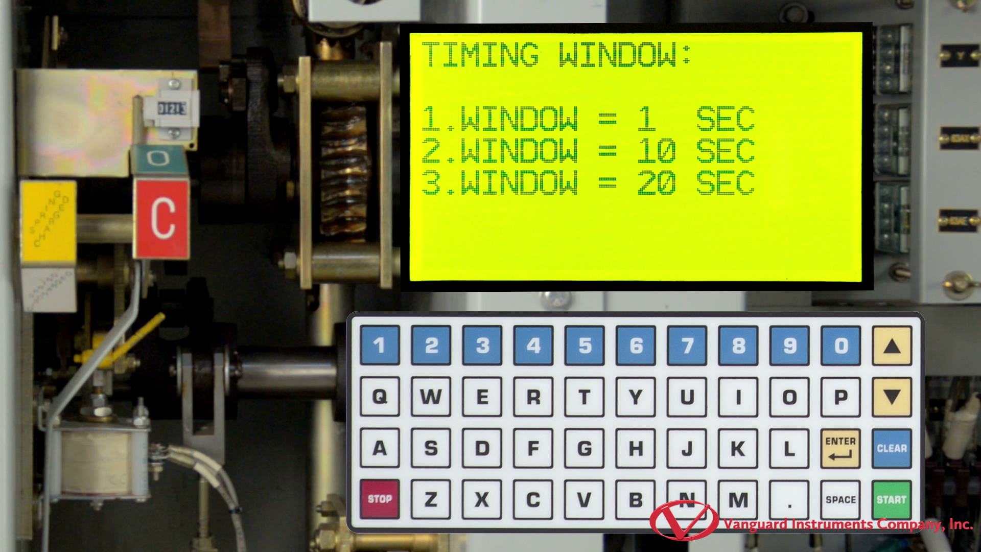
click(379, 345)
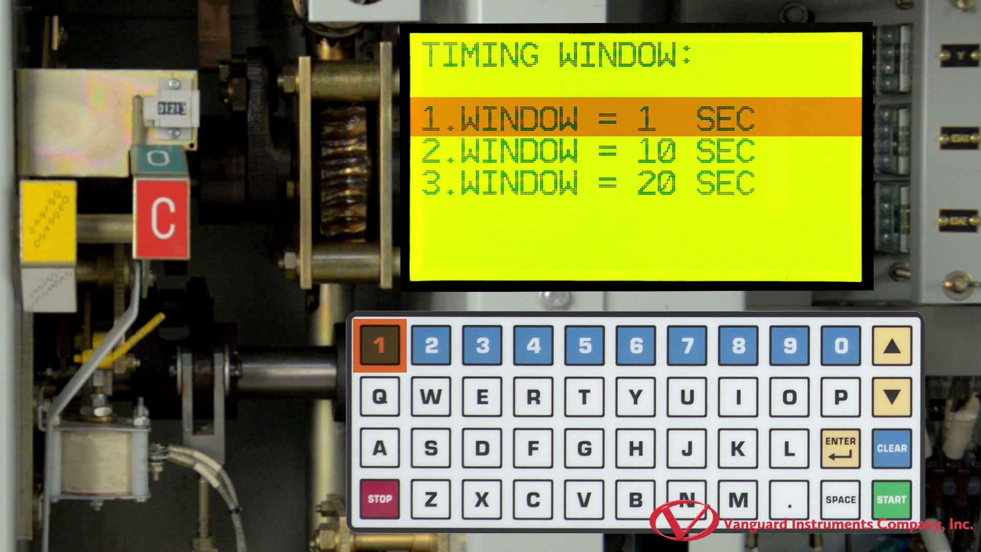
click(378, 346)
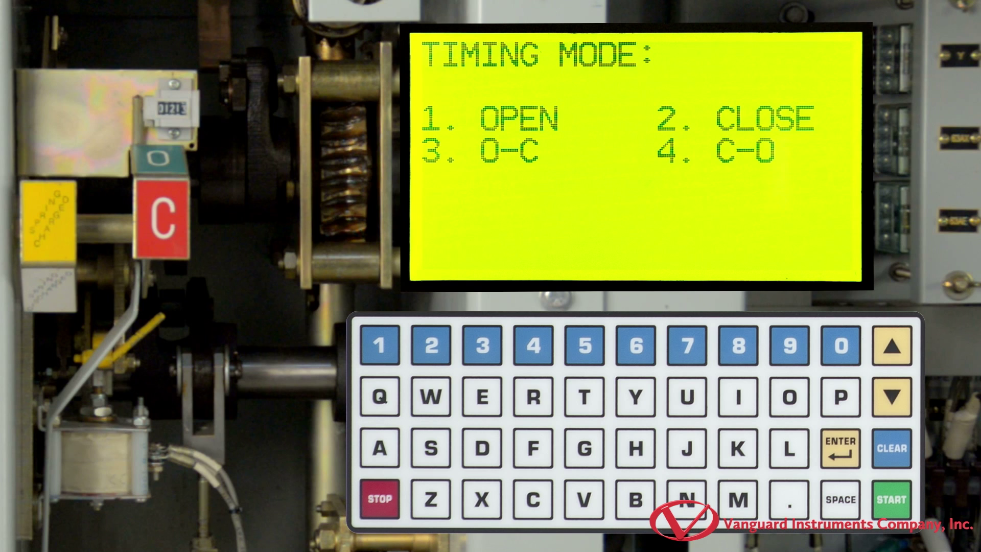
- Choose the Open timing mode and start the test, waiting for the breaker trigger
click(380, 346)
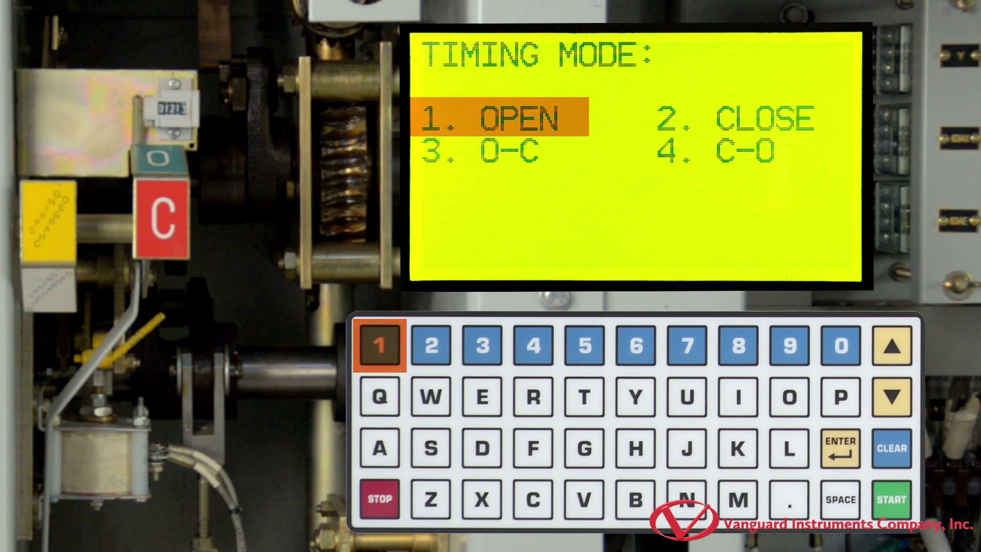
click(379, 346)
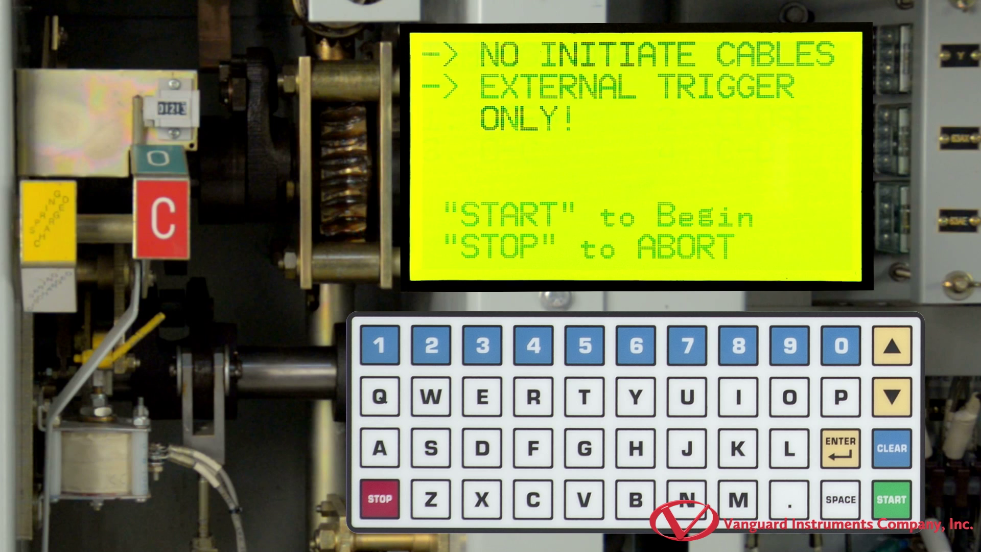
click(891, 499)
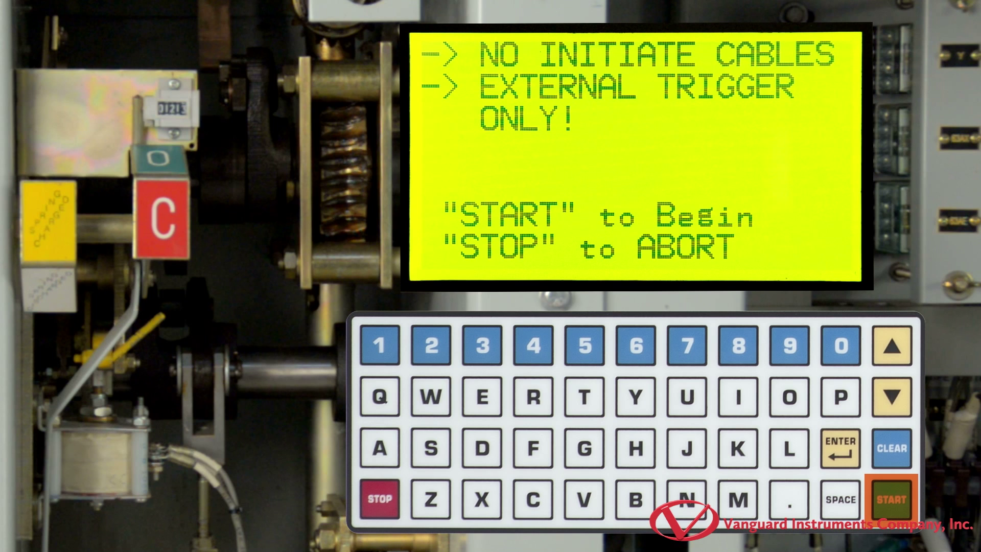
click(891, 499)
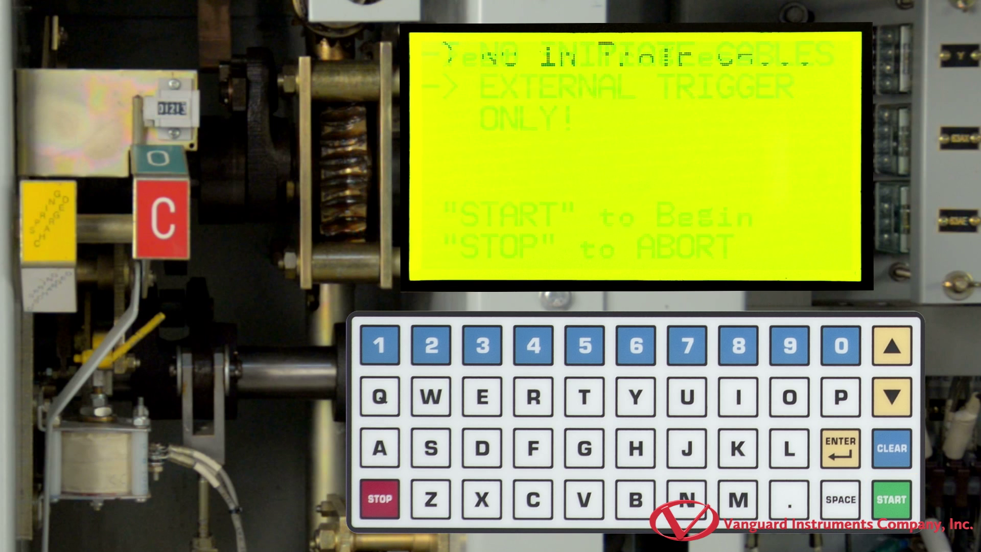
- Let the analyzer capture the open timing as the breaker trips and return to the main menu
click(891, 498)
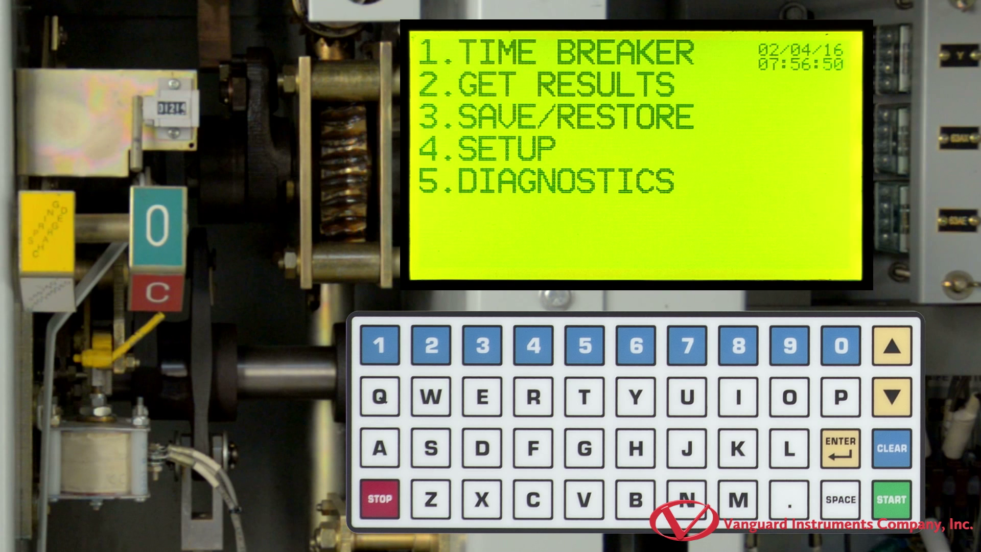
- From Get Results, plot the full chart of the open timing results to the thermal printer
click(431, 345)
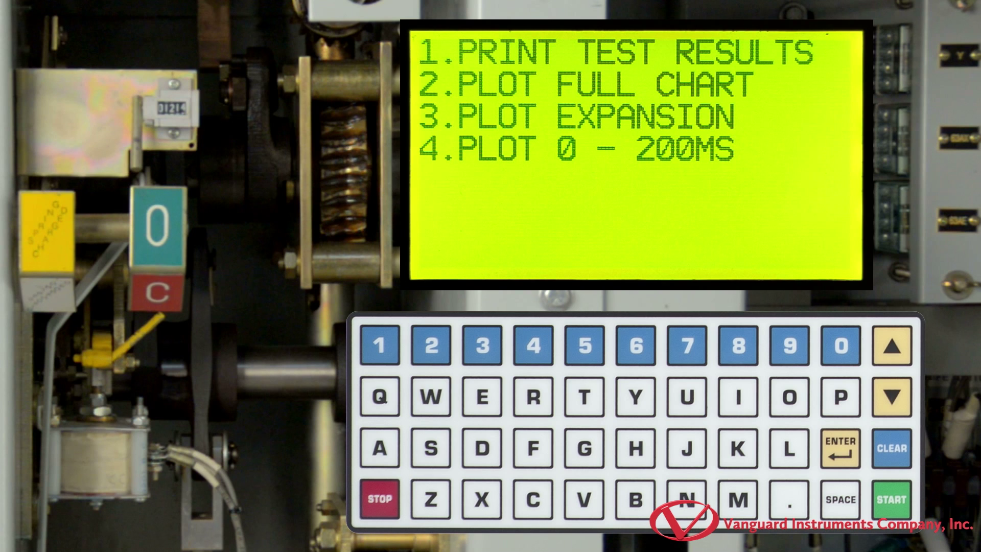
click(430, 346)
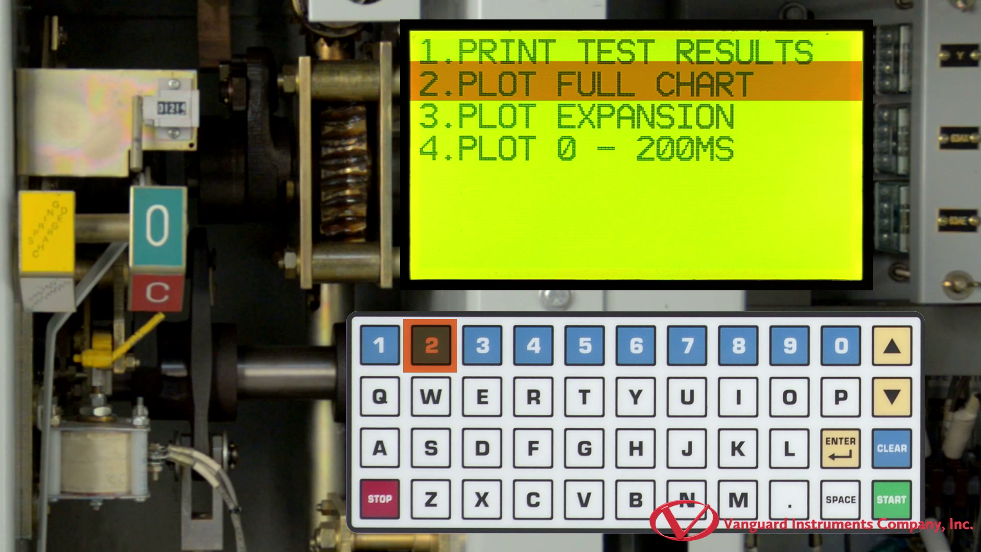
click(432, 345)
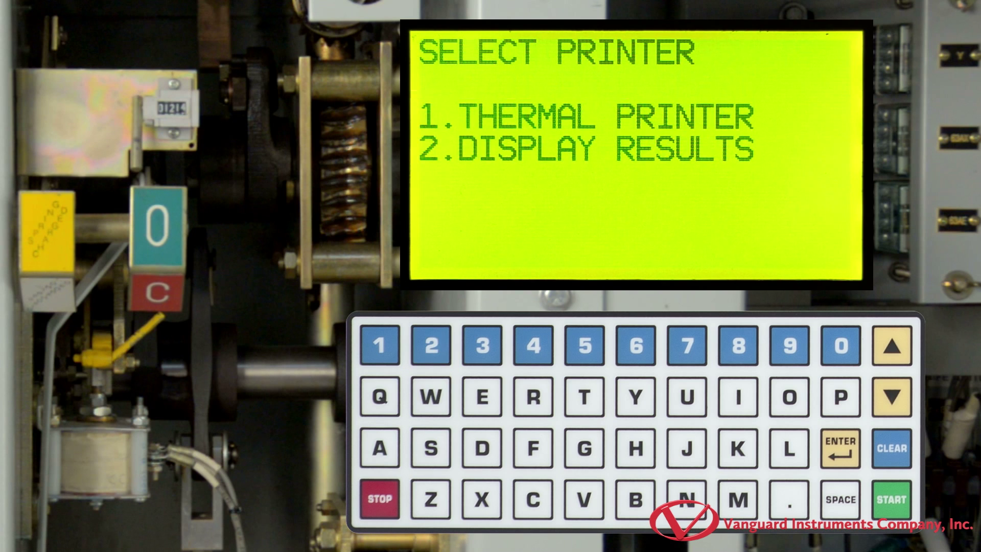
click(380, 344)
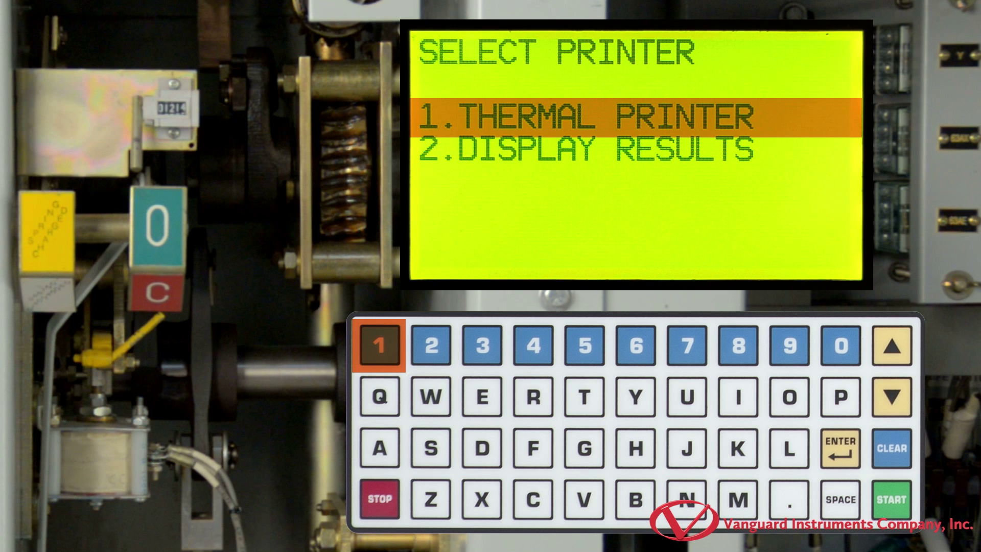
click(380, 345)
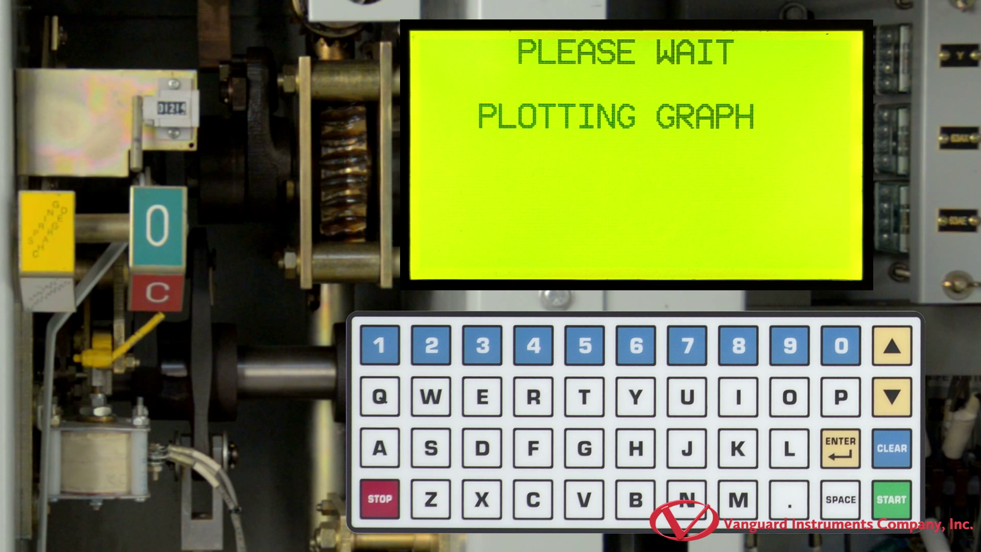